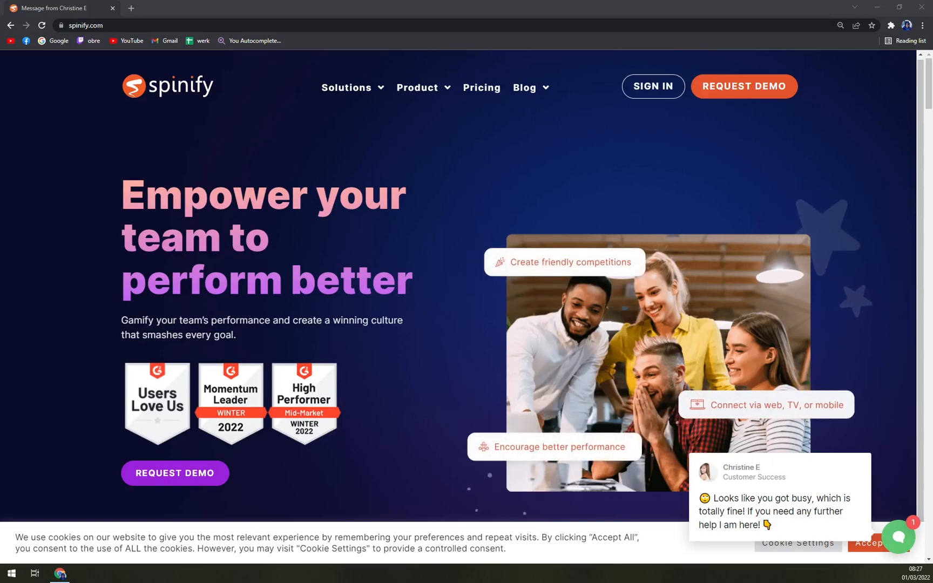
mouse_move(41, 88)
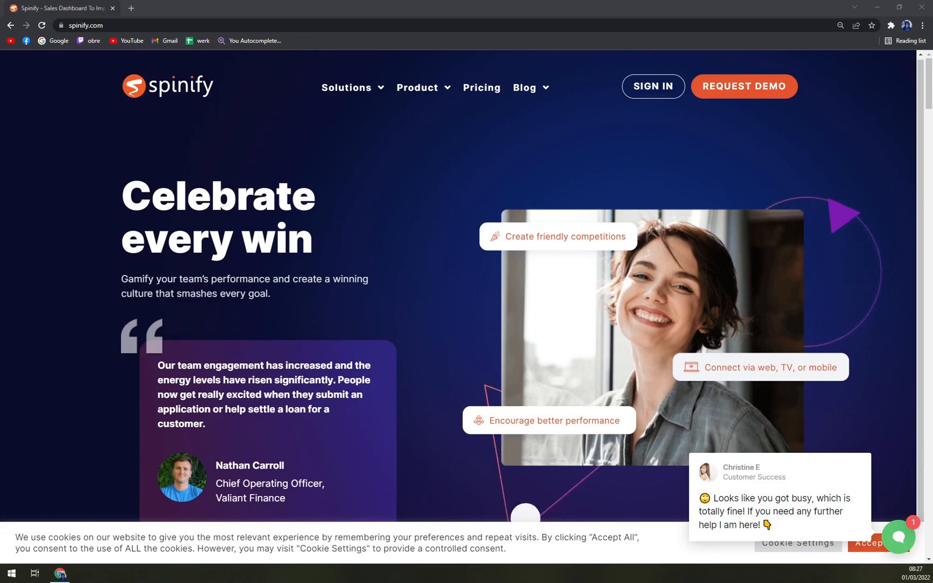
- Scroll down through the Spinify page opened from the top navigation
left_click(416, 88)
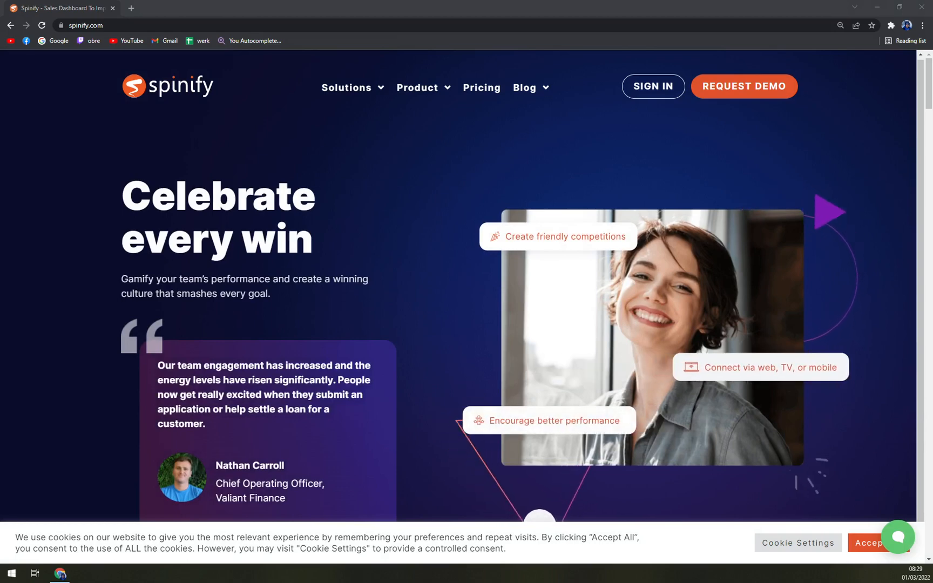
scroll("down", 3)
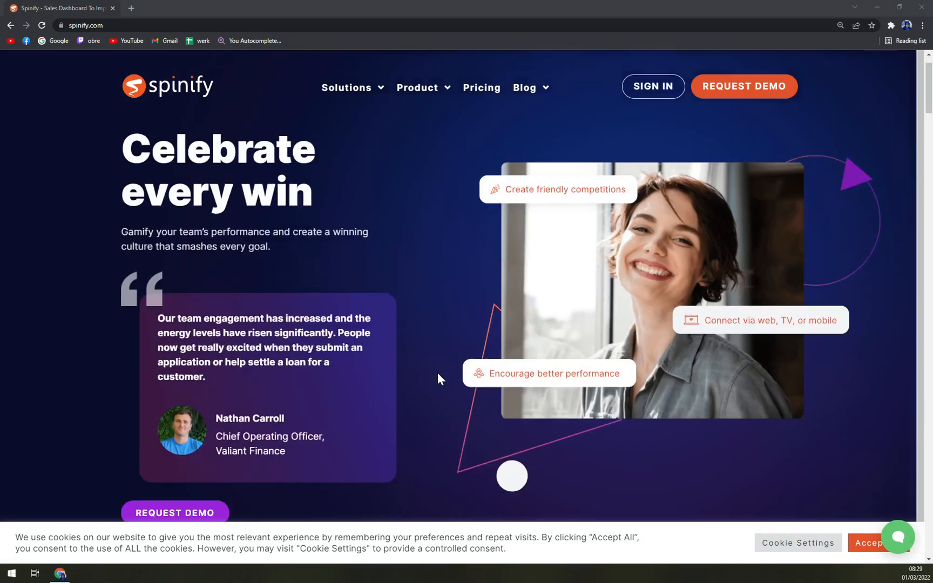
scroll("down", 3)
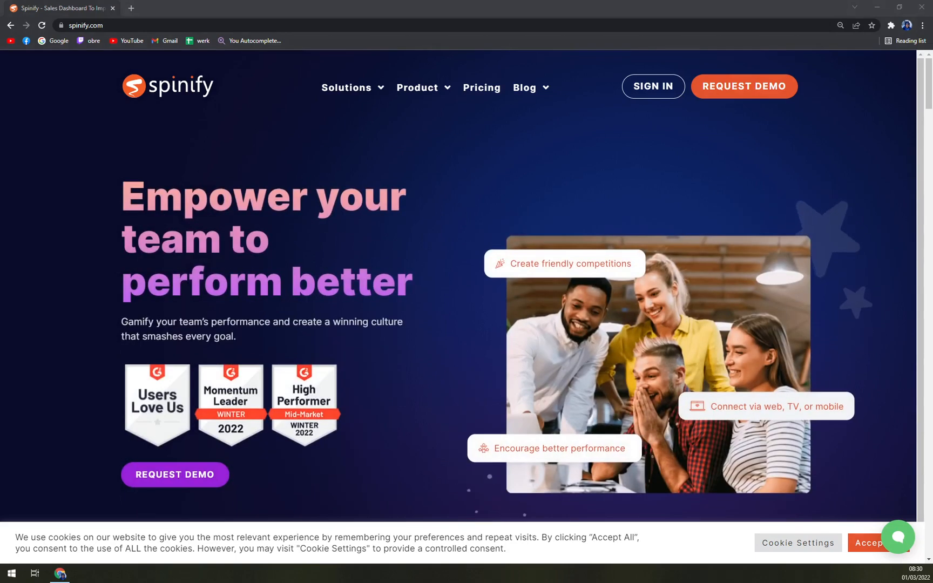
mouse_move(424, 406)
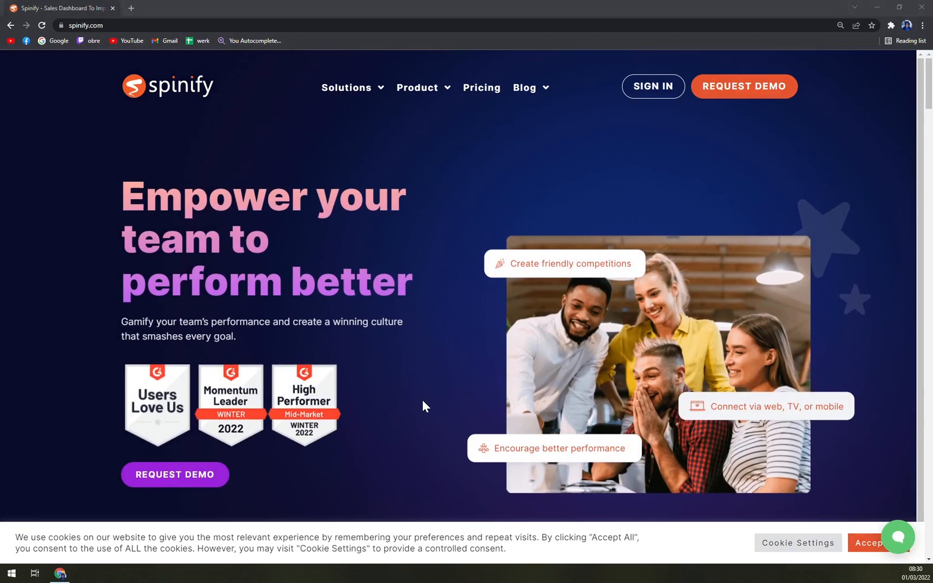
scroll("down", 3)
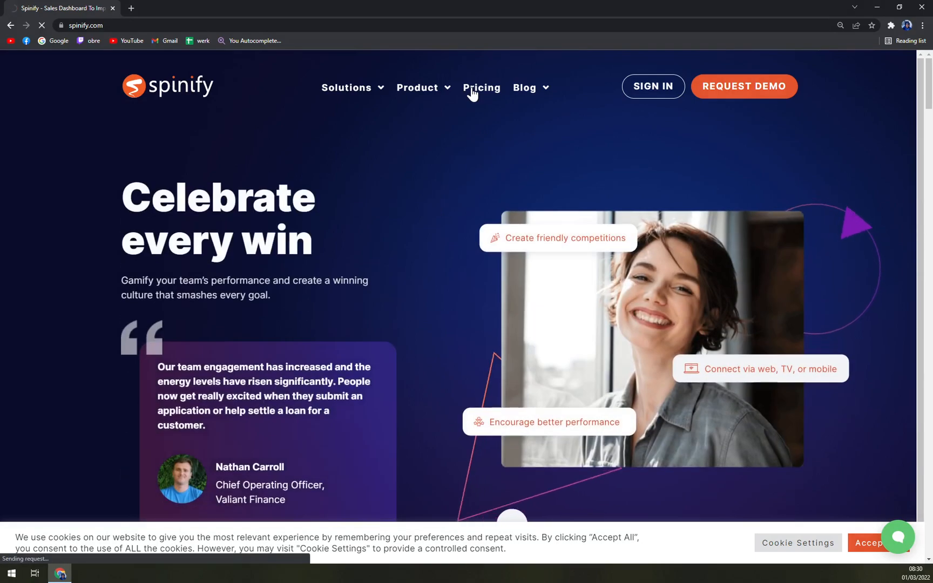
scroll("down", 3)
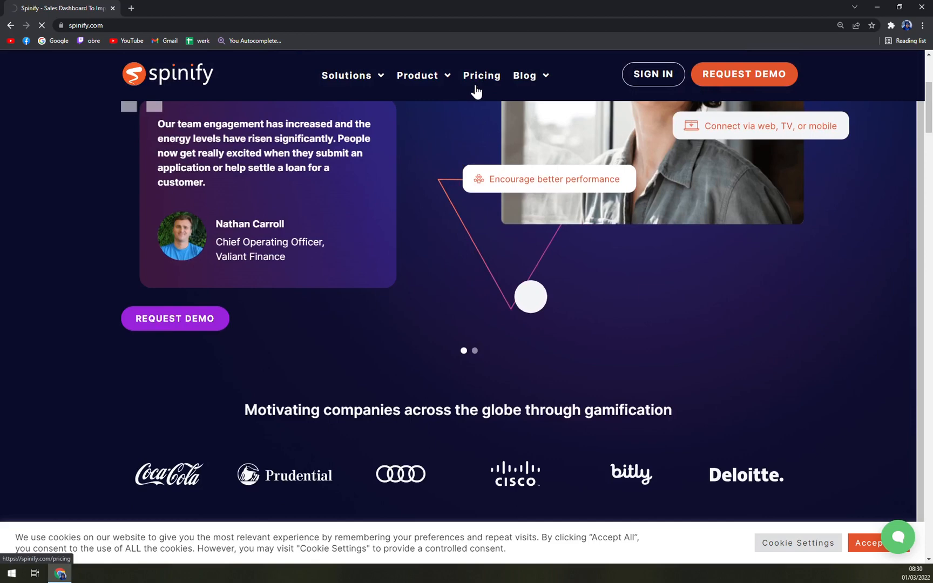
- Open Pricing and scroll through the Gamify pitch, unlimited plan features and pricing request form
left_click(481, 75)
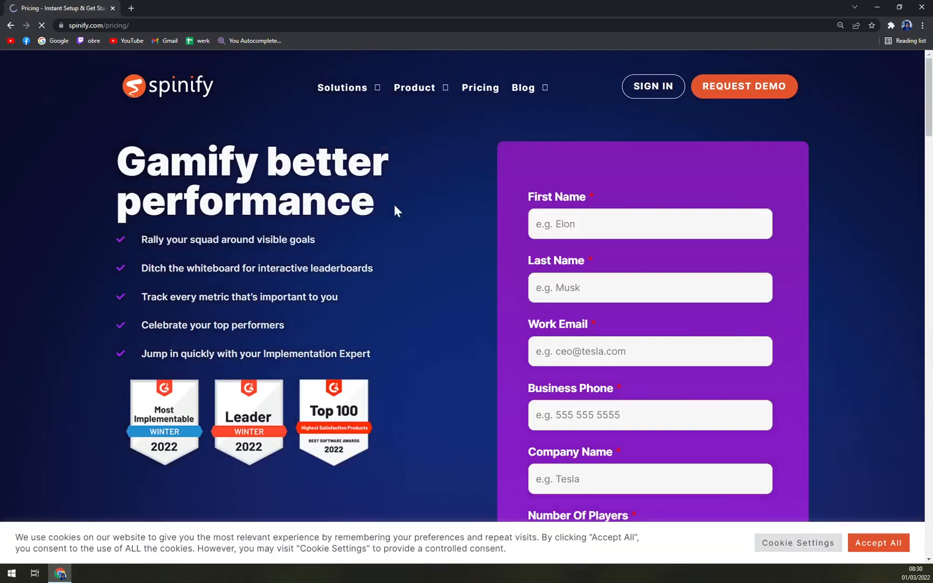
scroll("down", 3)
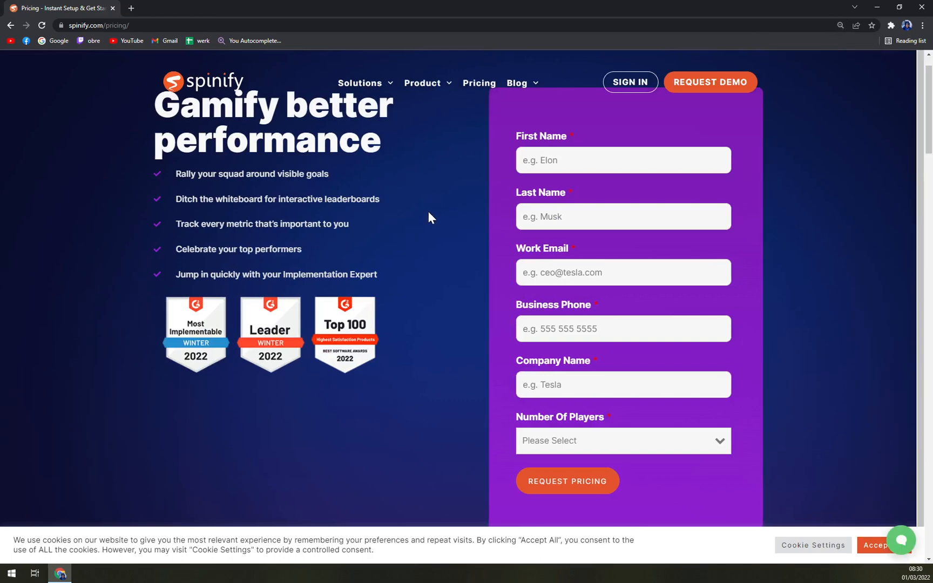
scroll("down", 3)
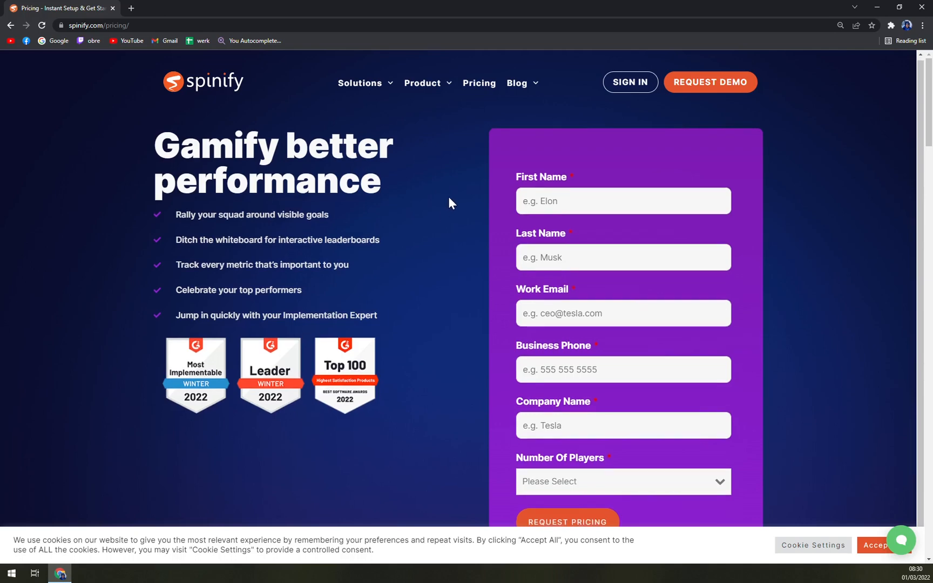
scroll("down", 3)
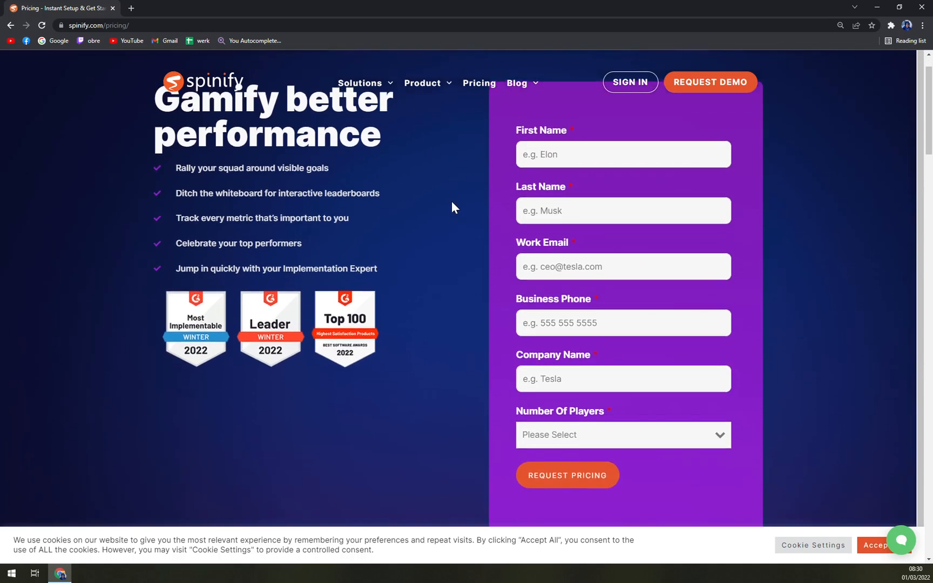
mouse_move(457, 211)
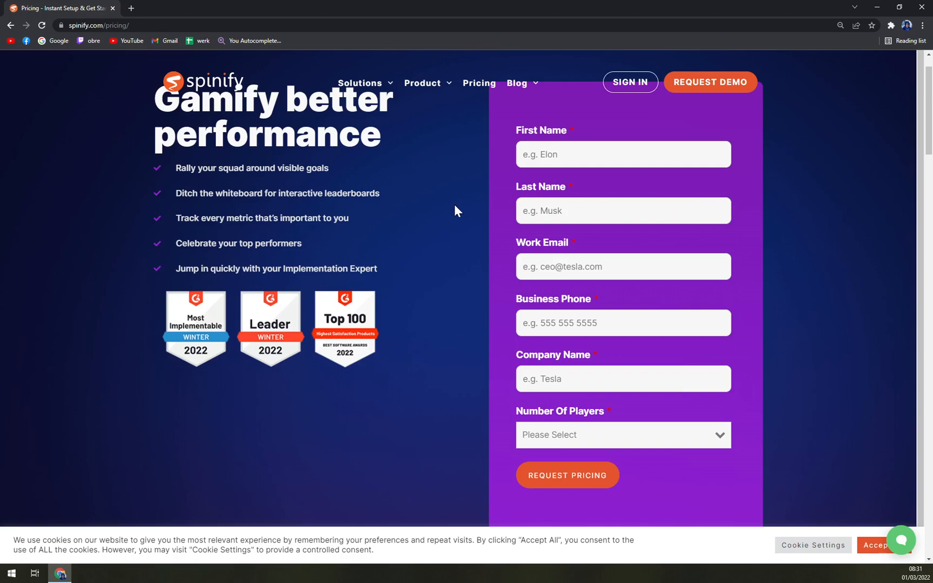
scroll("down", 3)
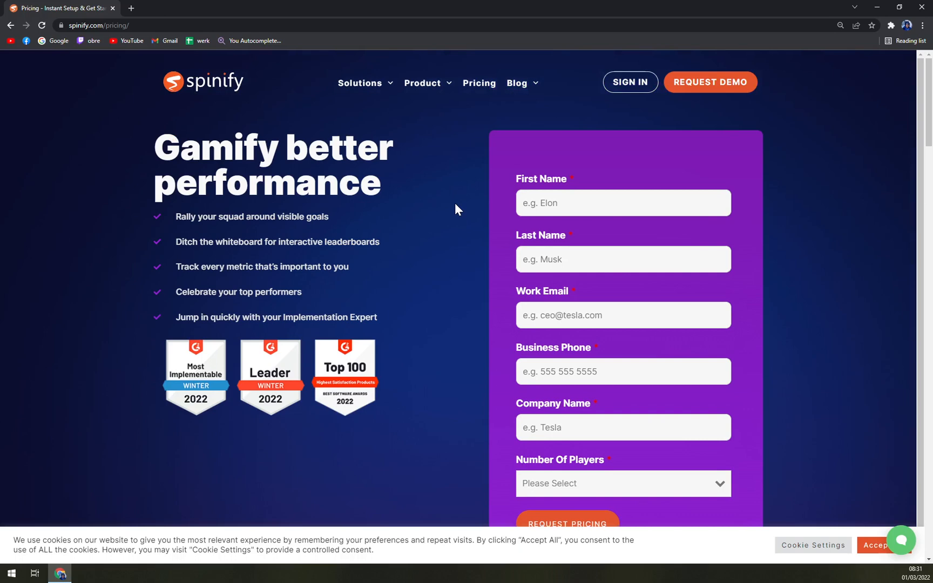
scroll("down", 3)
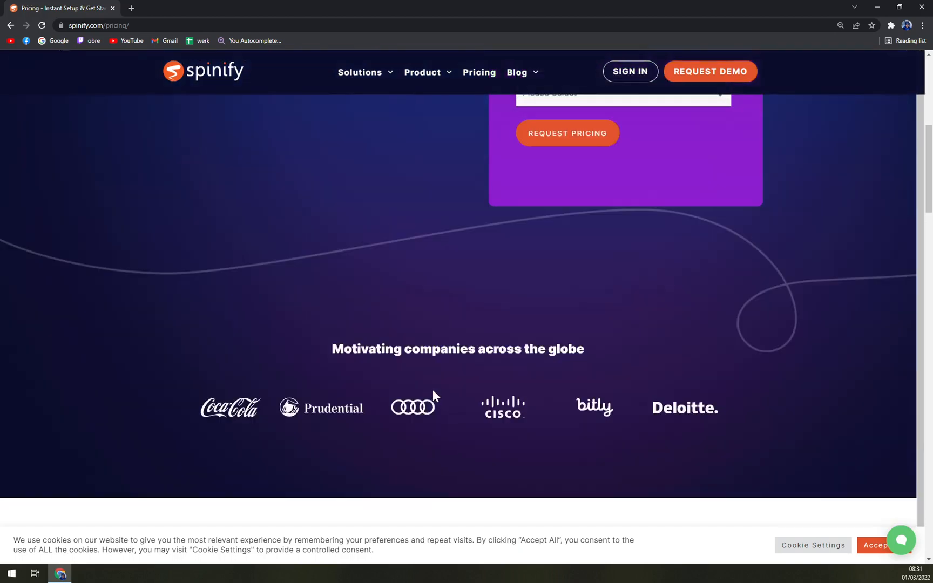
scroll("down", 3)
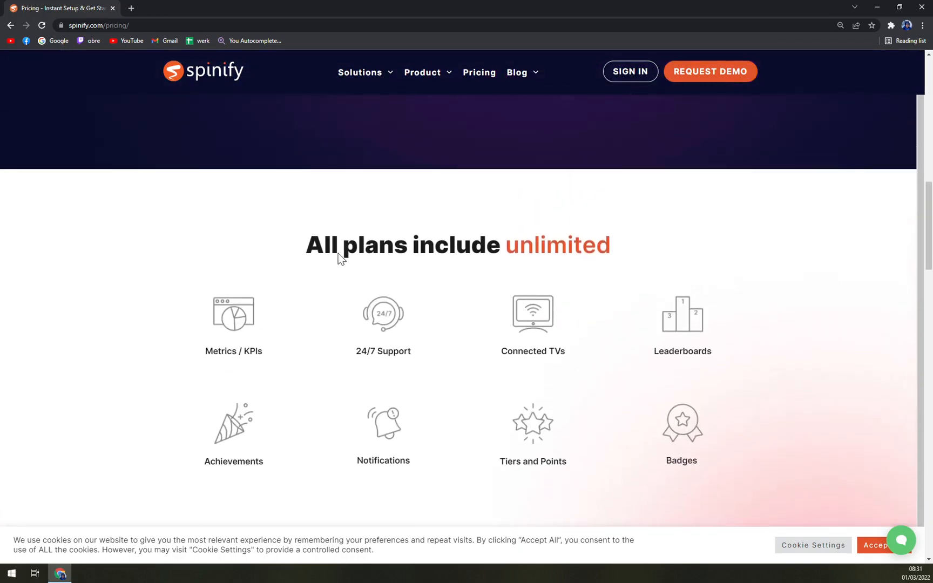
scroll("down", 3)
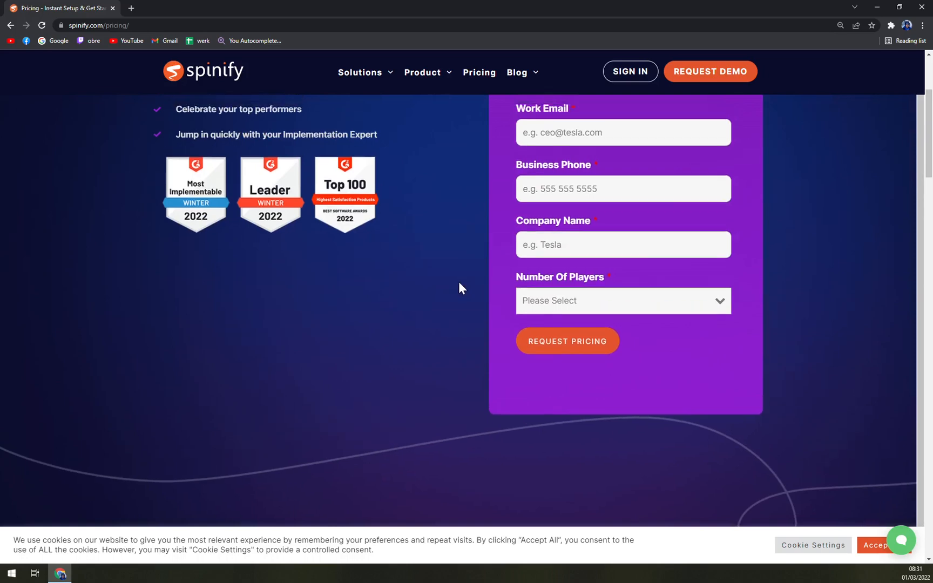
scroll("up", 3)
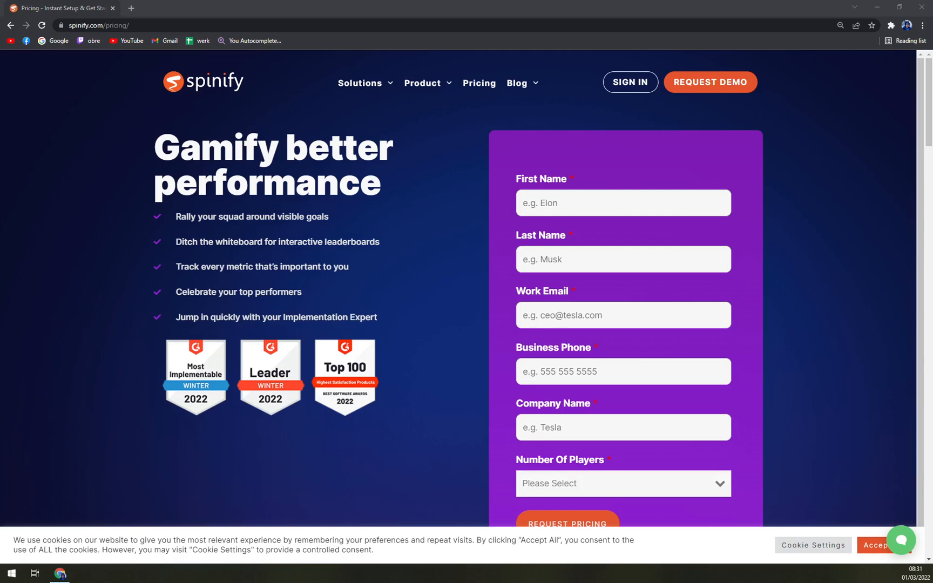
scroll("down", 3)
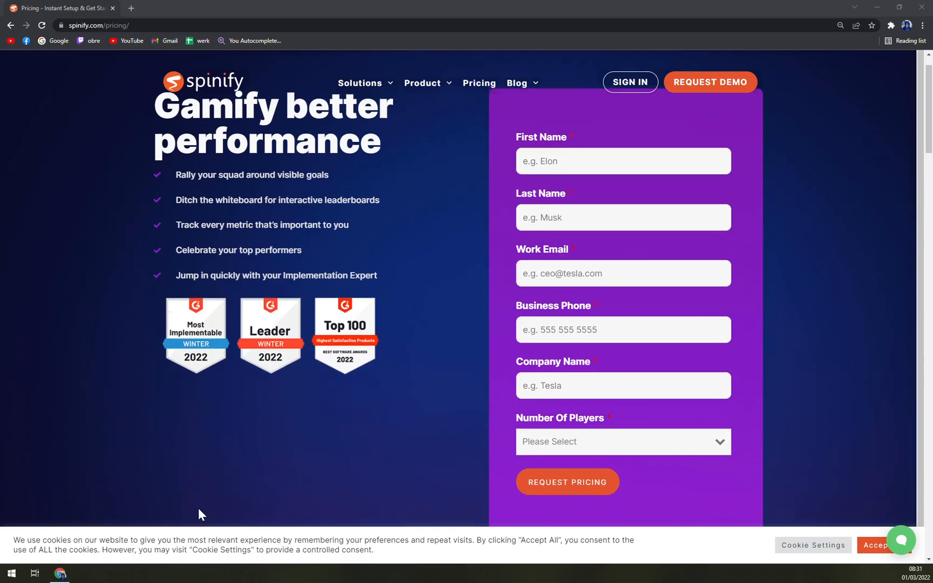
scroll("down", 3)
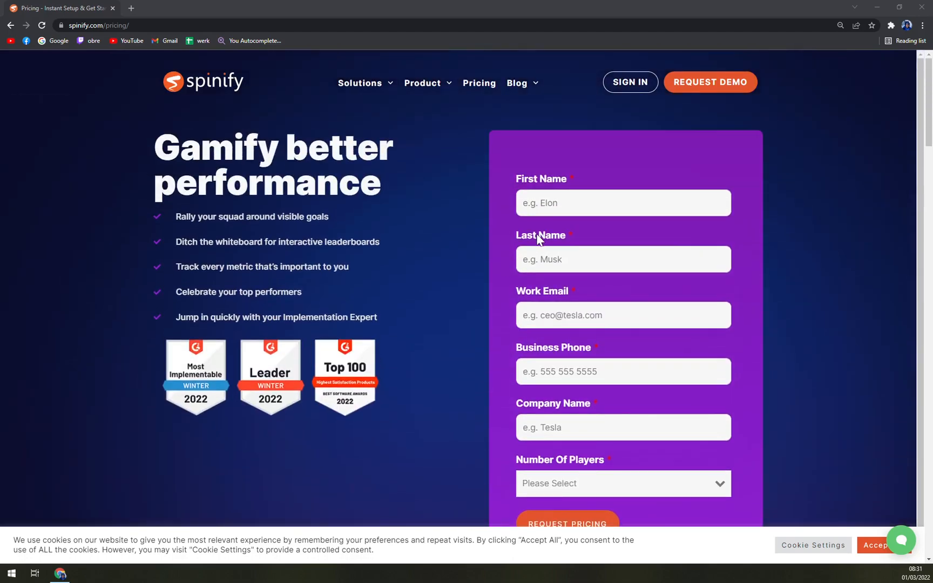
mouse_move(561, 237)
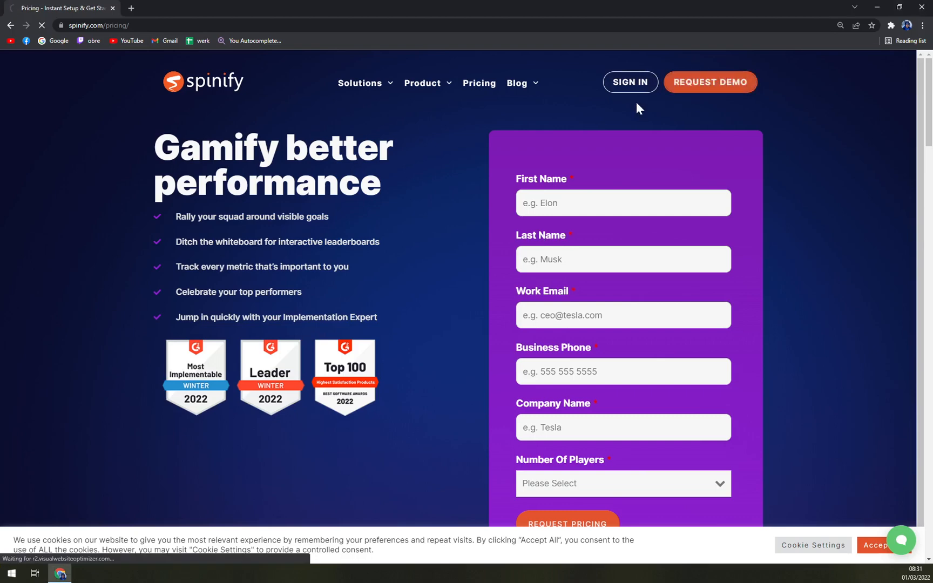
- Submit the empty Request Demo form to show required-field errors, then expand the Solutions menu
left_click(709, 82)
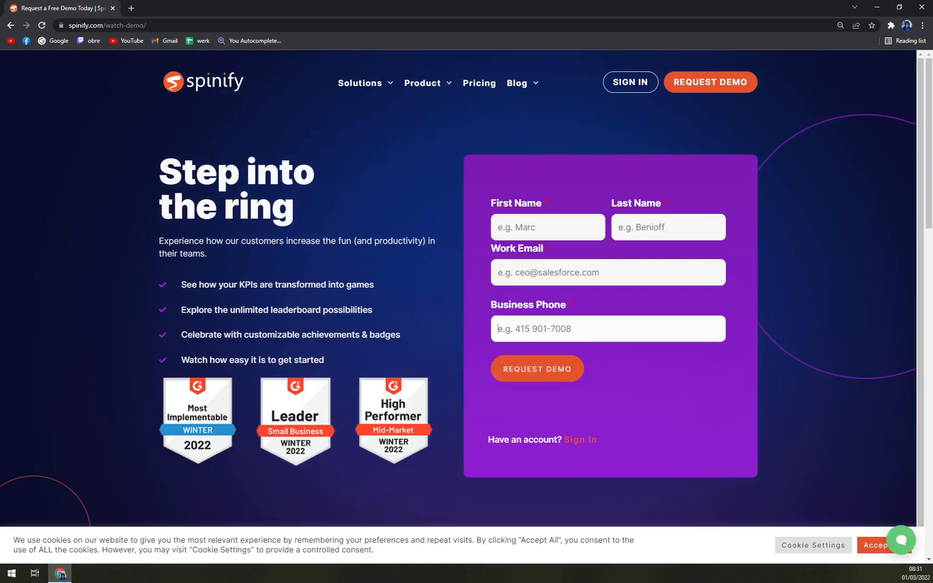
left_click(536, 367)
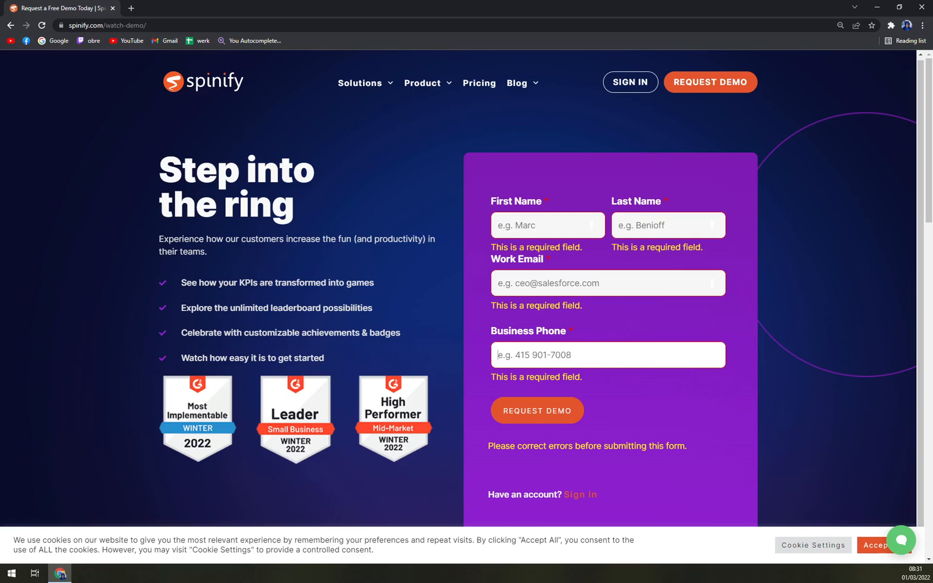
left_click(360, 83)
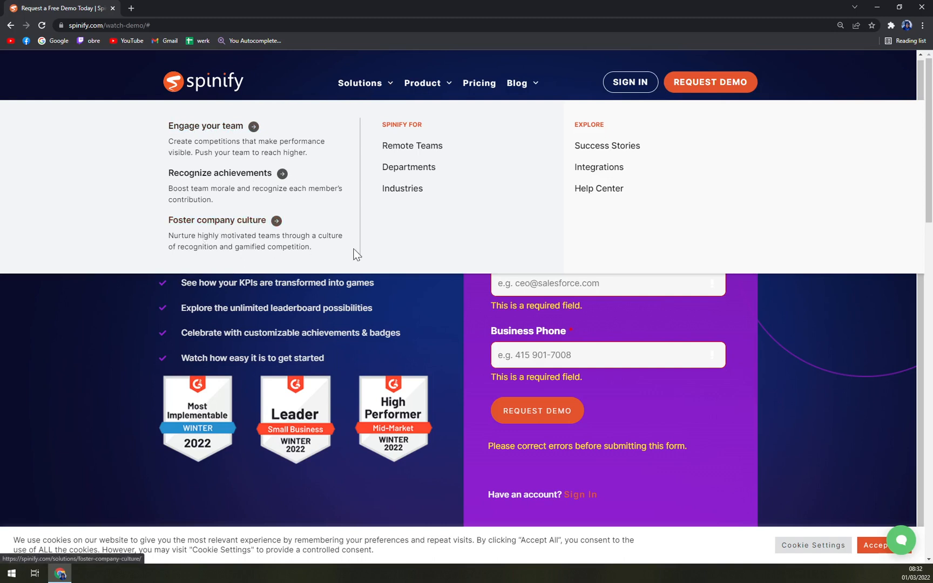
mouse_move(395, 82)
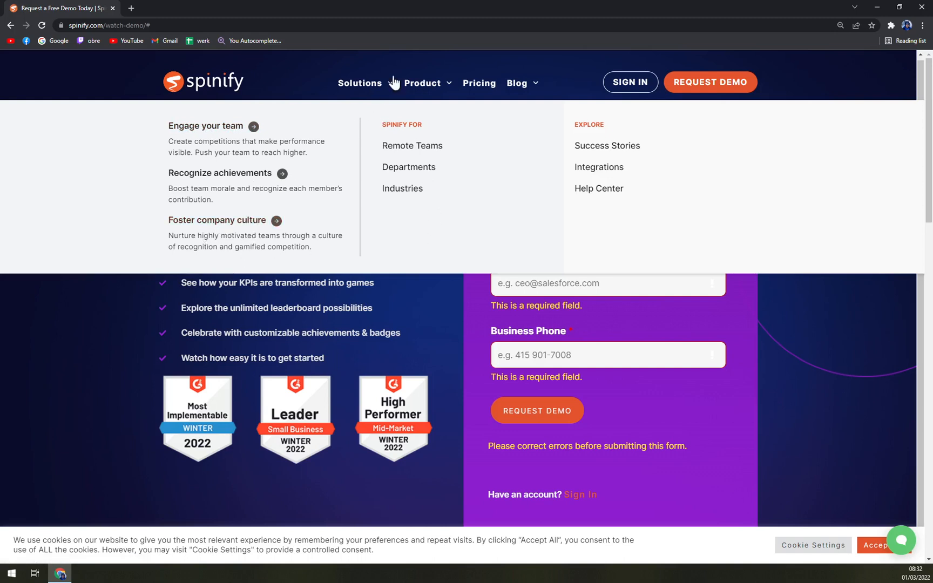
mouse_move(363, 92)
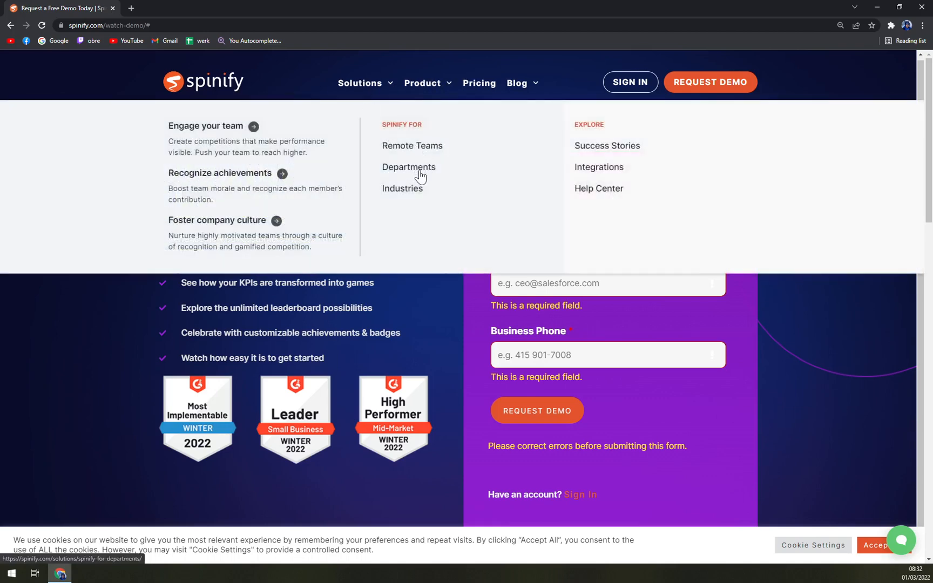
- Choose Industries under Spinify For to view the SaaS, Insurance and Recruitment page
left_click(408, 168)
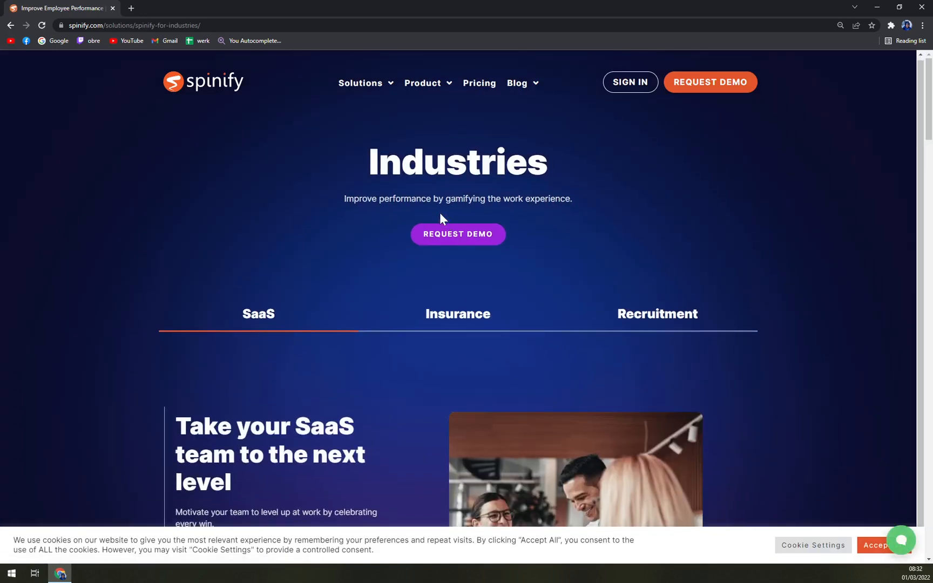
mouse_move(280, 332)
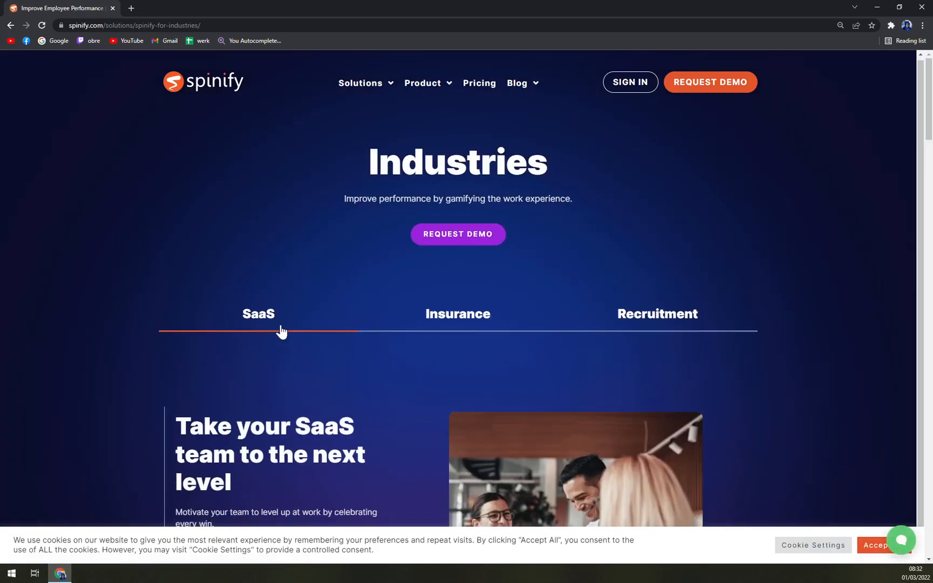
mouse_move(471, 375)
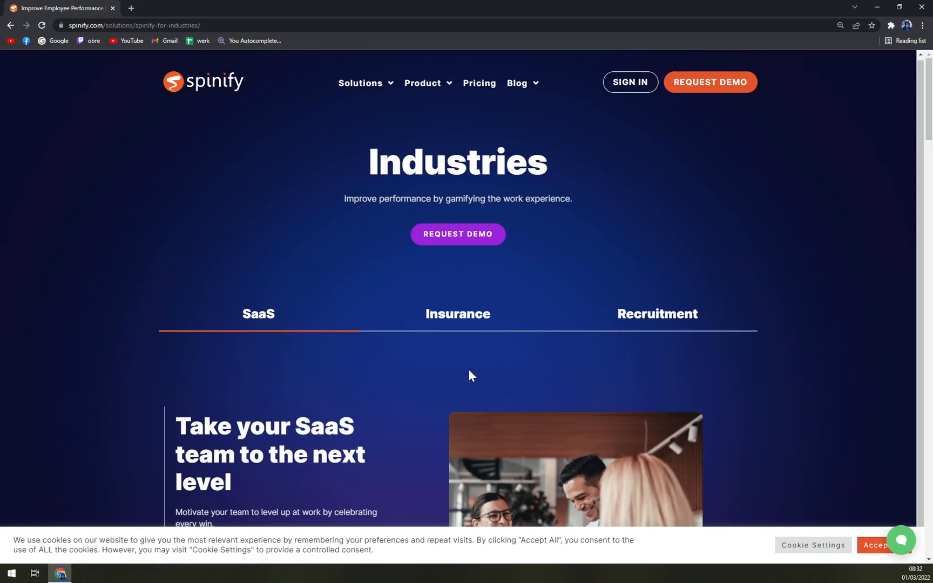
- Scroll to 'Seamless integration across 100+ platforms' and use 'Explore all integrations'
scroll("down", 3)
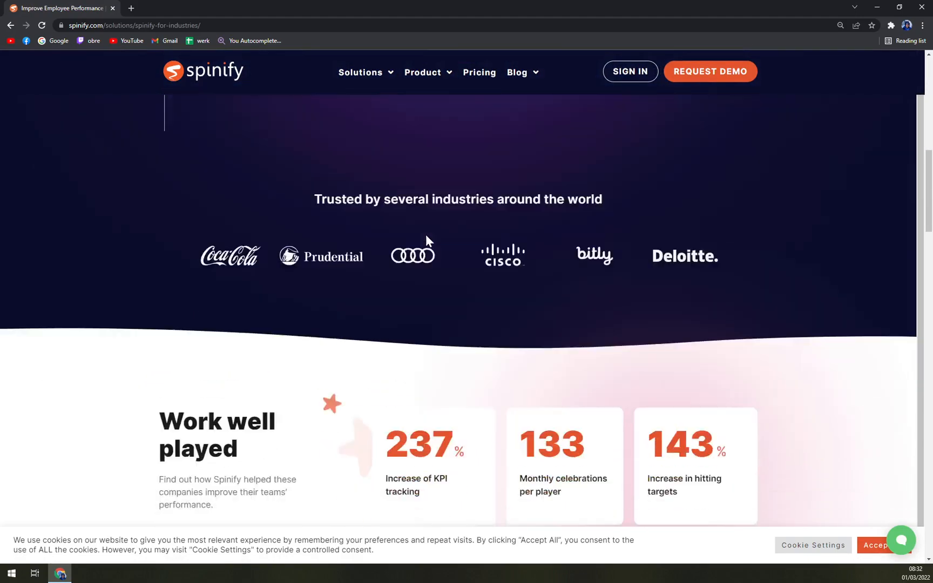
scroll("down", 3)
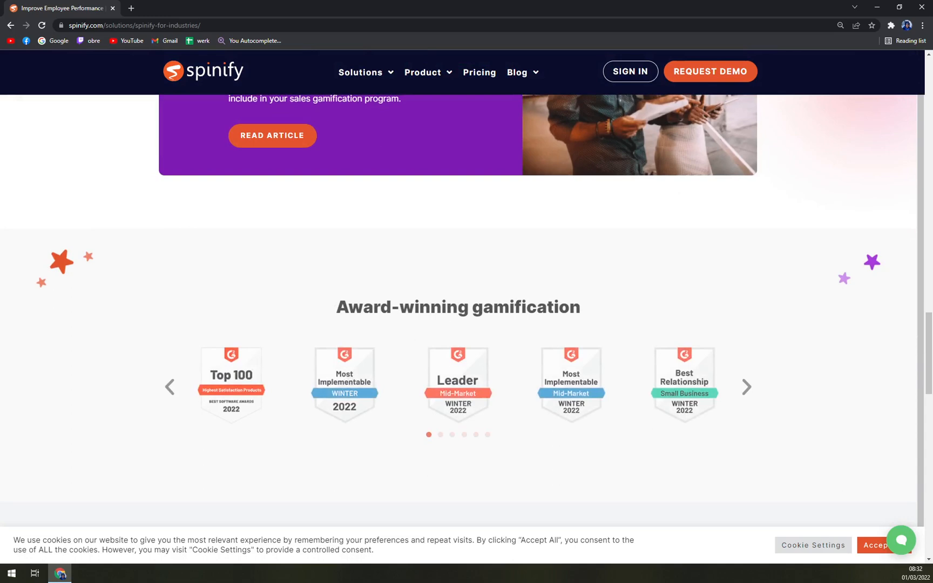
scroll("up", 3)
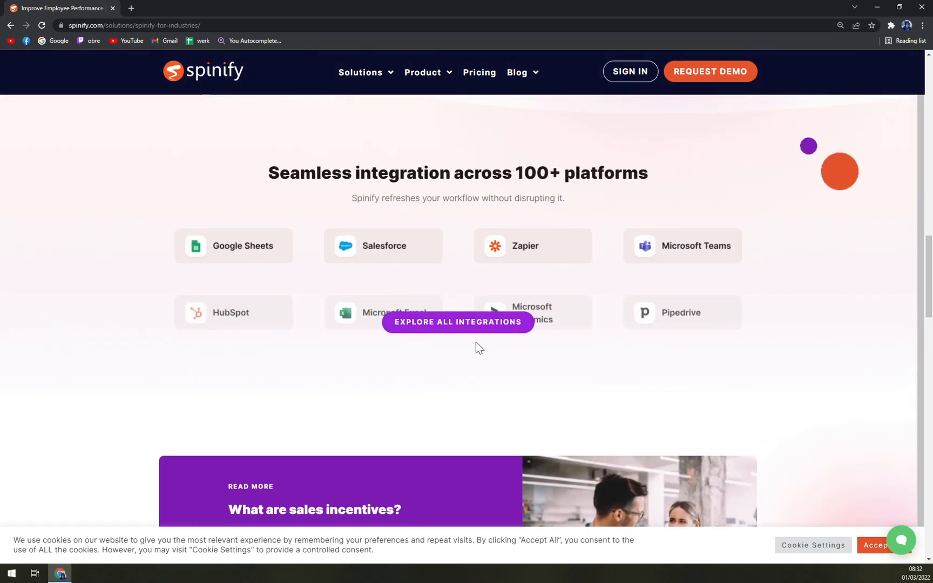
left_click(457, 322)
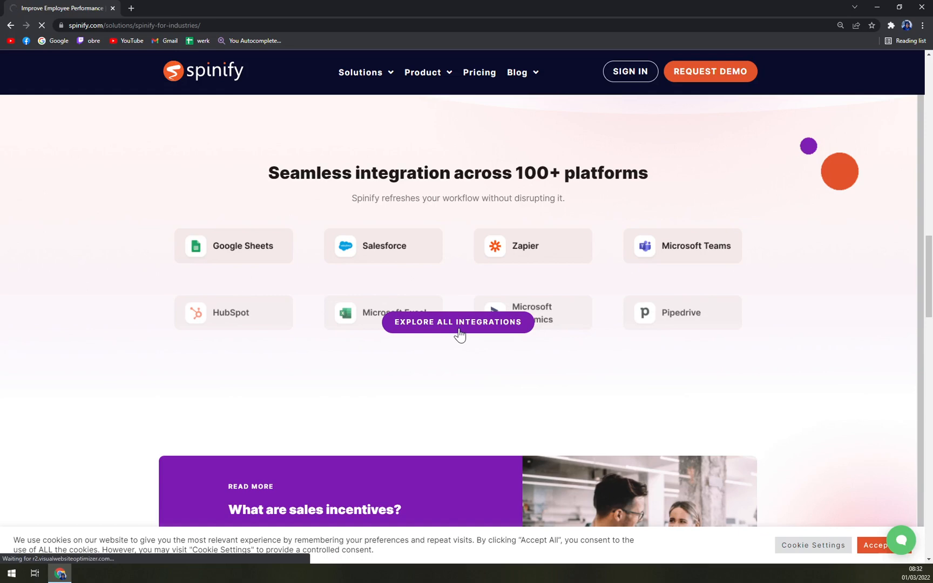
left_click(457, 321)
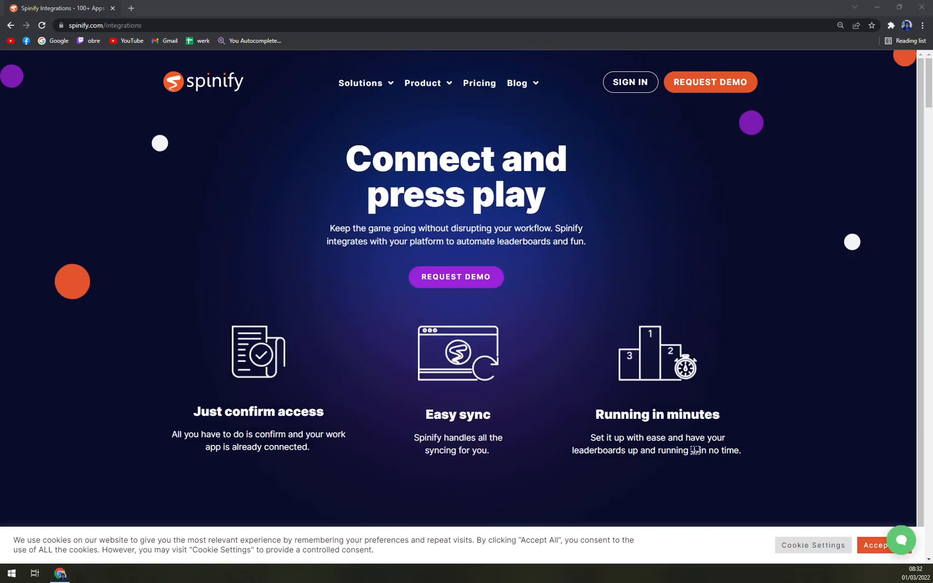
- Scroll through the All integrations cards, including Google Sheets, Salesforce, Zapier and Tableau
scroll("down", 3)
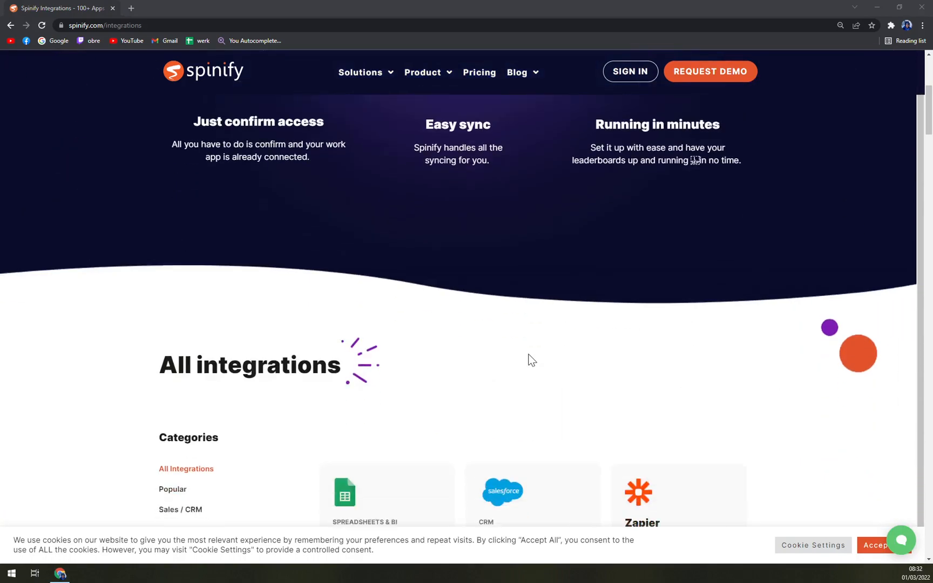
scroll("down", 3)
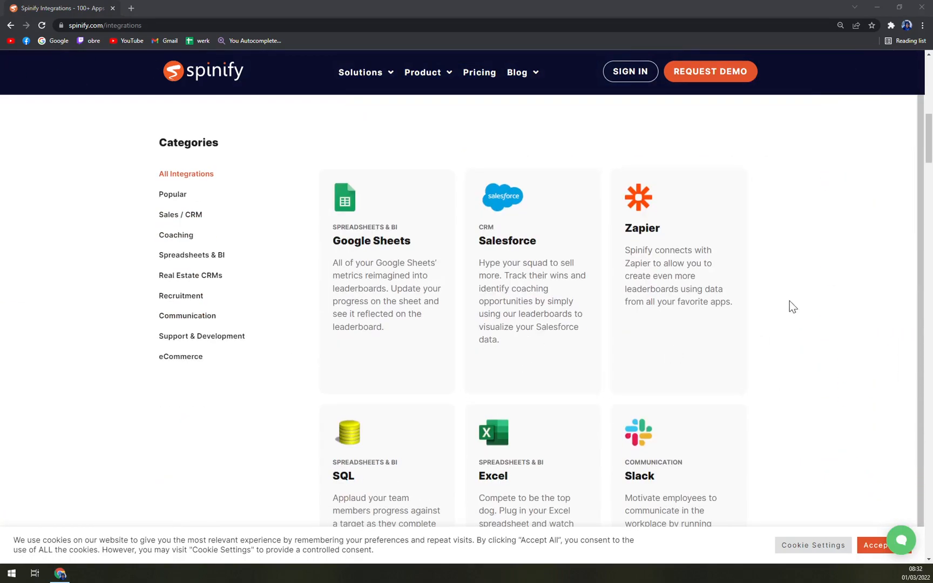
mouse_move(780, 305)
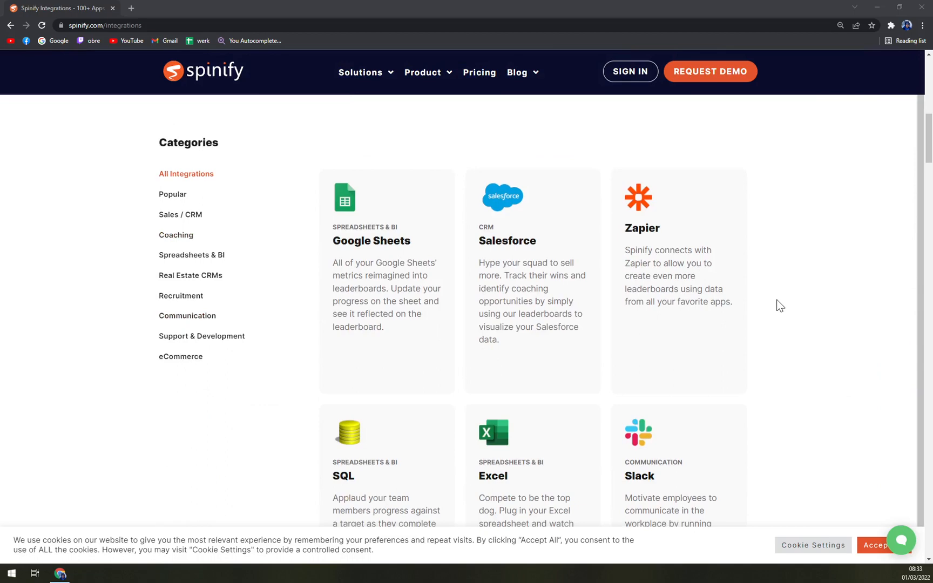
scroll("down", 3)
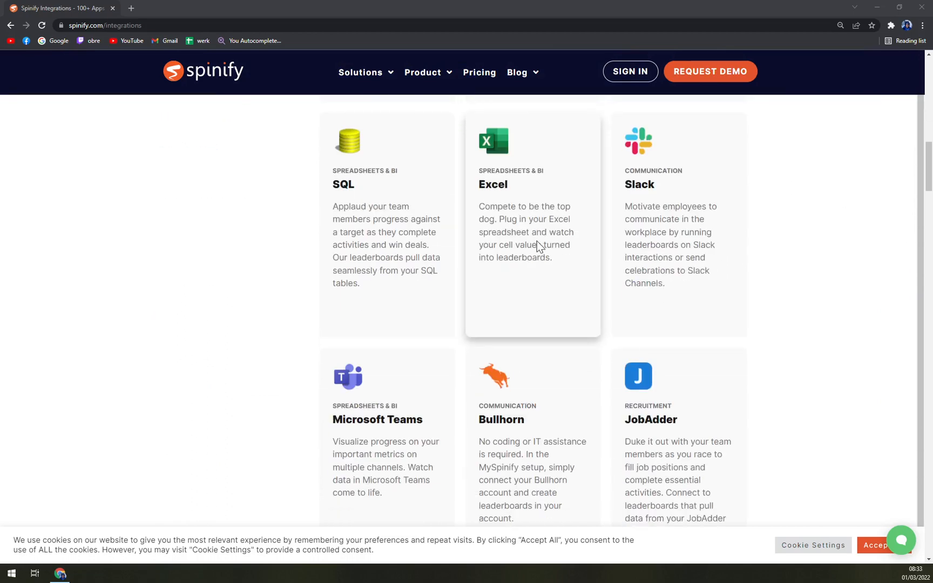
scroll("down", 3)
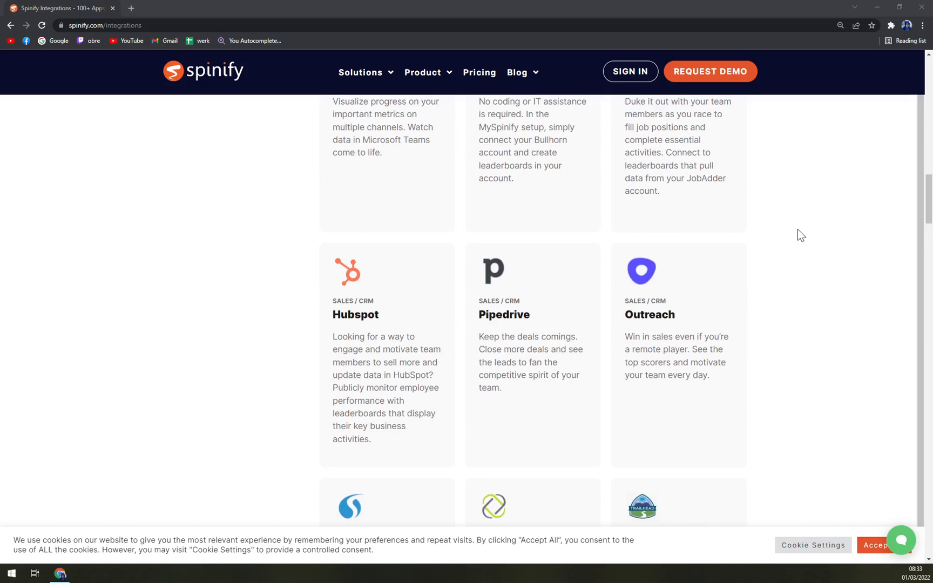
mouse_move(578, 357)
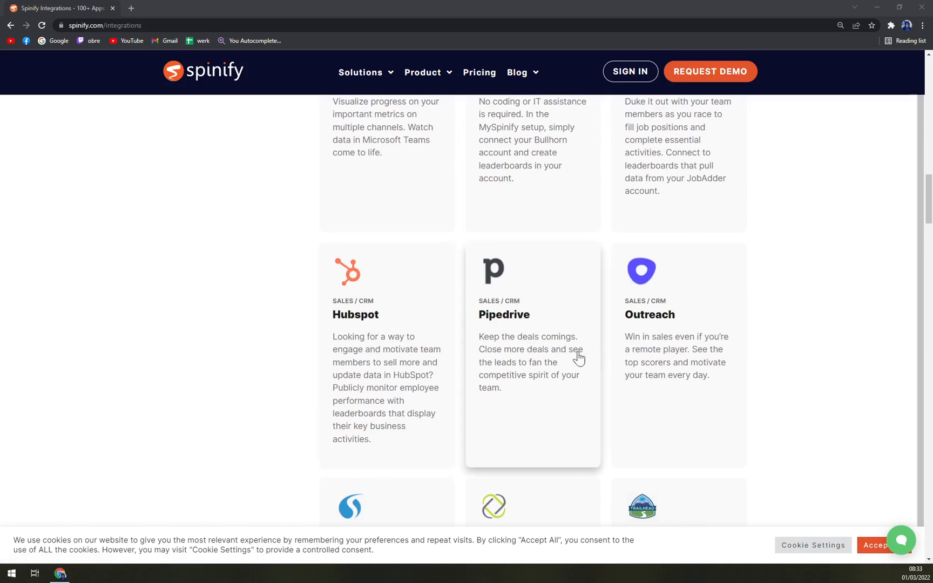
scroll("down", 3)
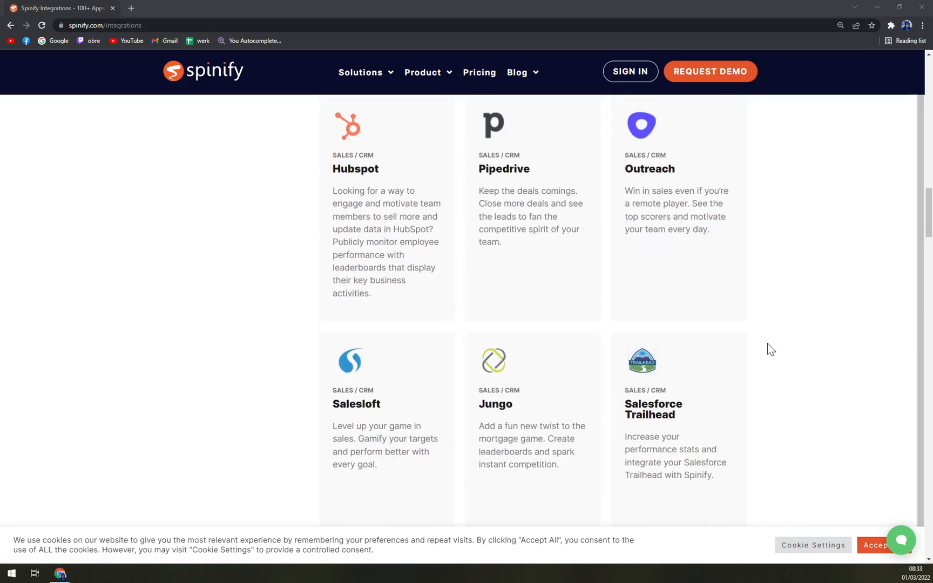
scroll("down", 3)
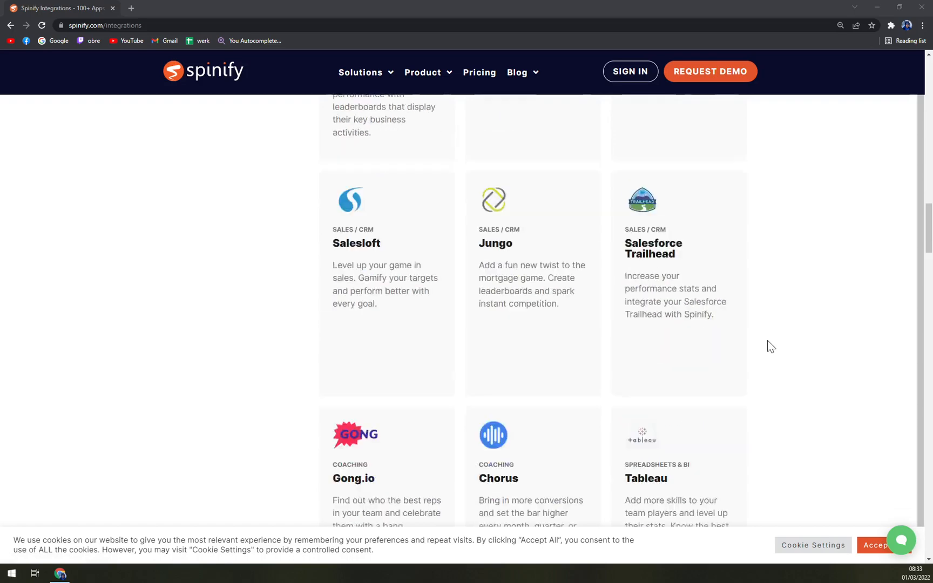
scroll("down", 3)
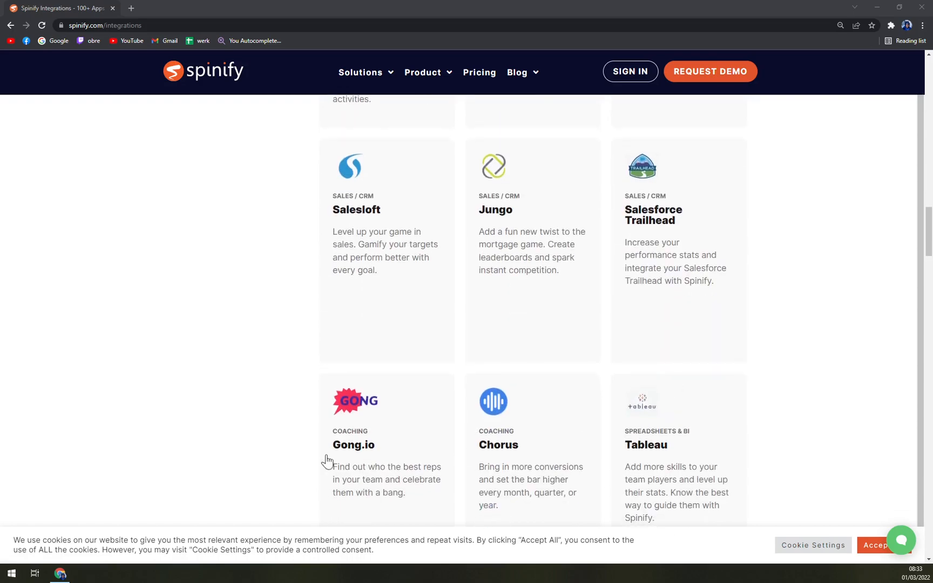
scroll("down", 3)
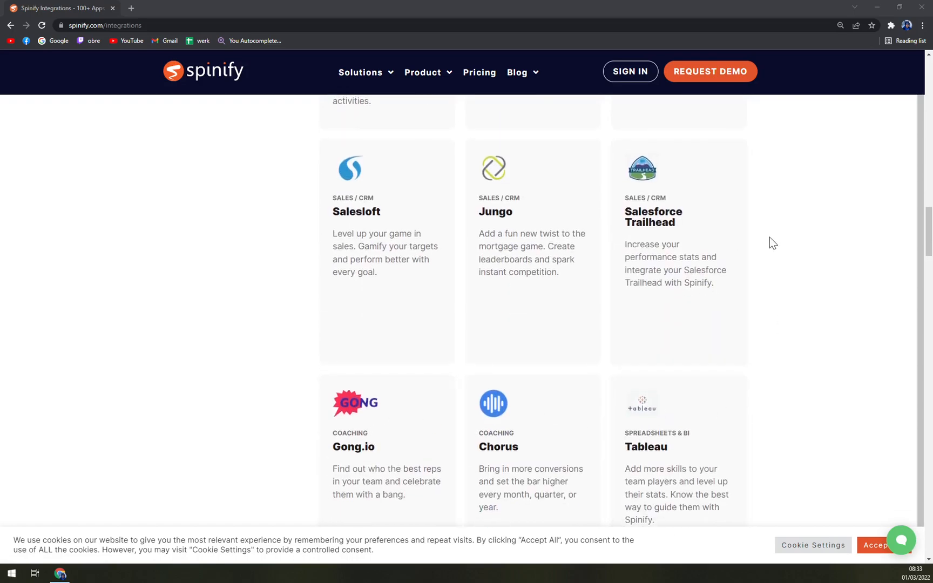
scroll("down", 3)
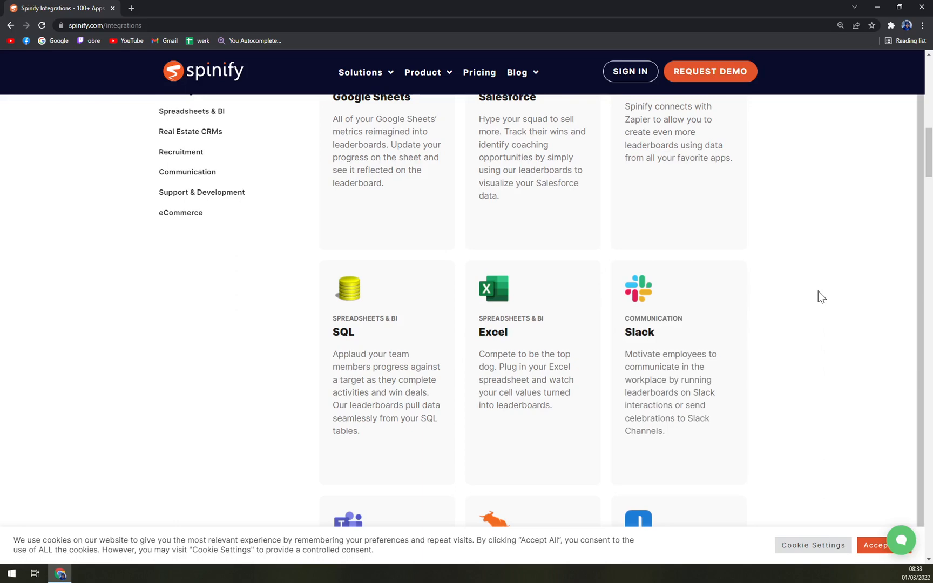
scroll("up", 3)
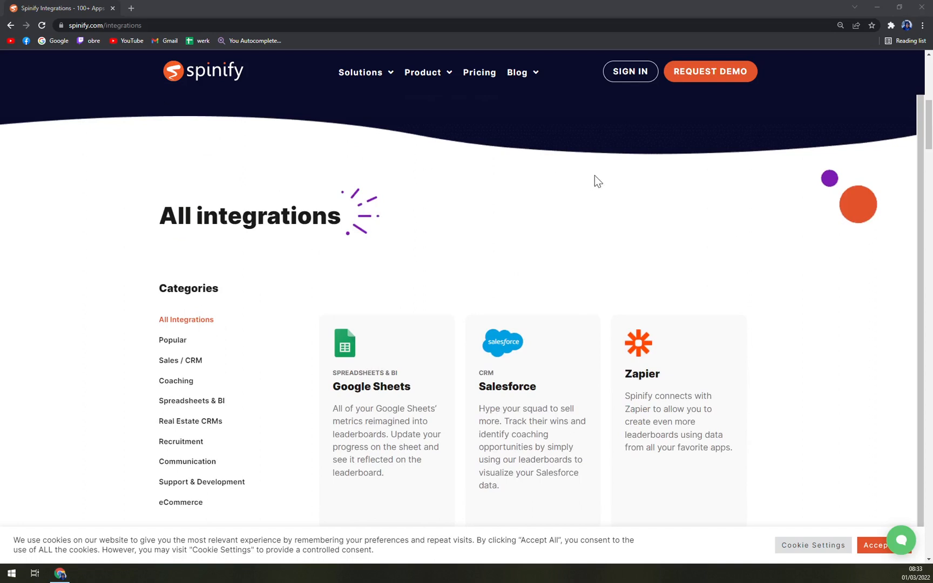
mouse_move(717, 313)
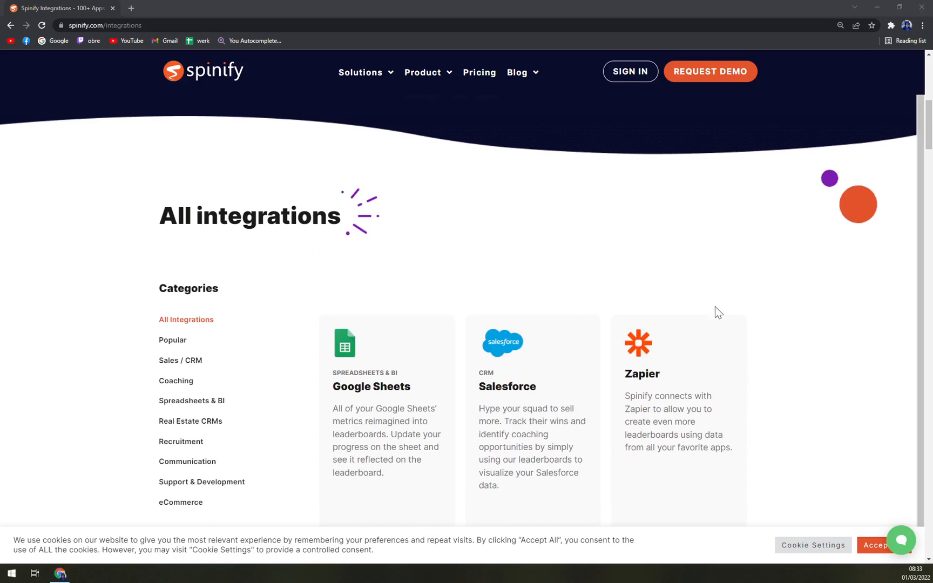
scroll("down", 3)
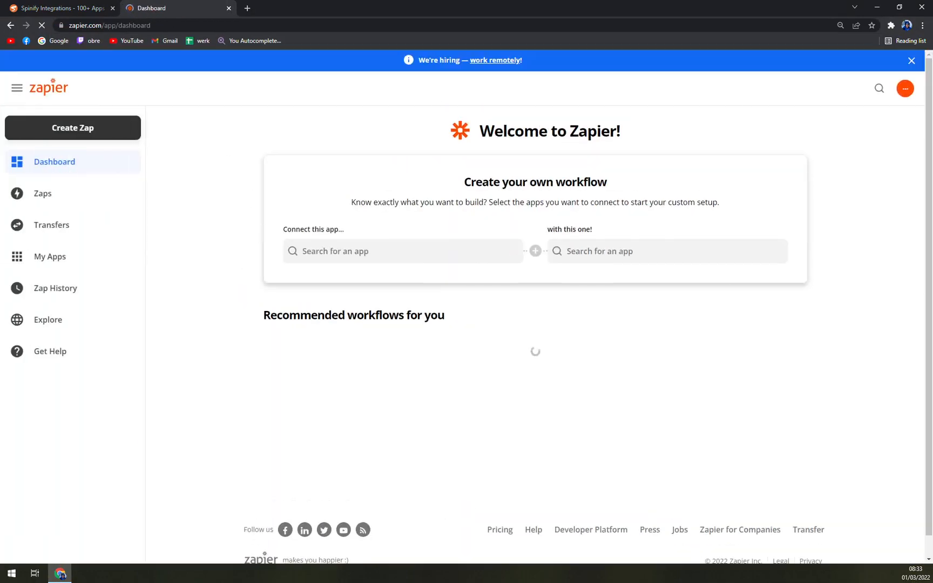
- Search 'Spinify' as the app to connect and 'Slack' as the second app
type("spinify")
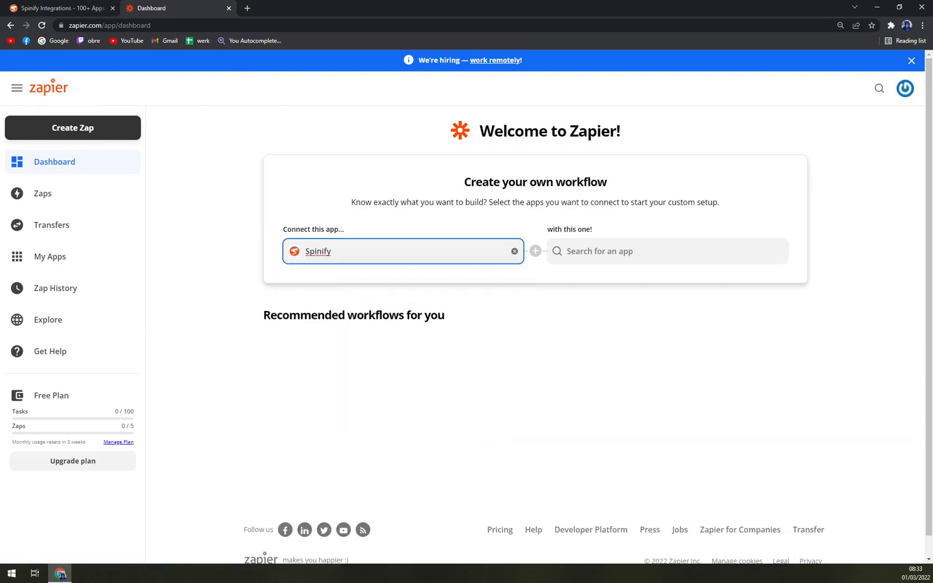
type("sla")
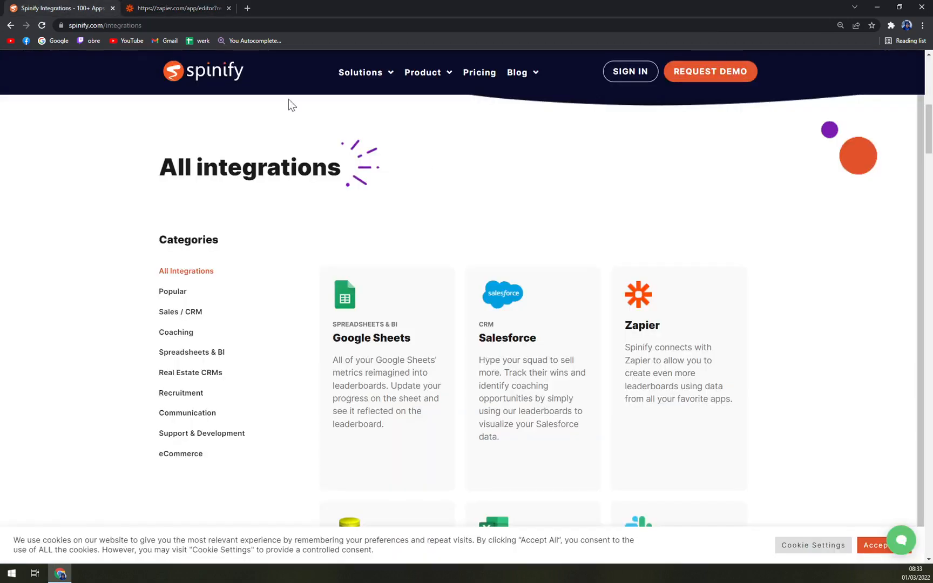
- In the zap draft, change the Slack action app to Asana and open Spinify's trigger event
left_click(173, 7)
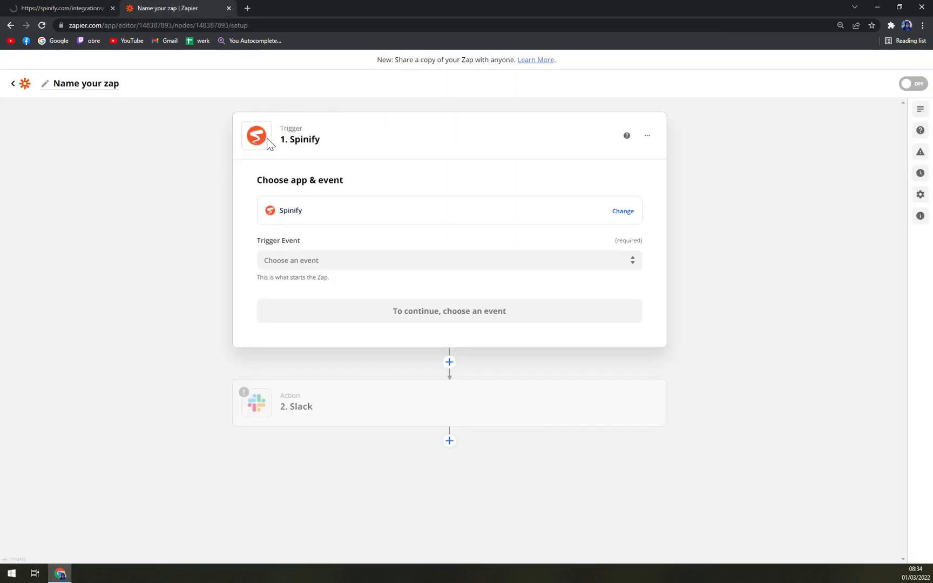
mouse_move(386, 419)
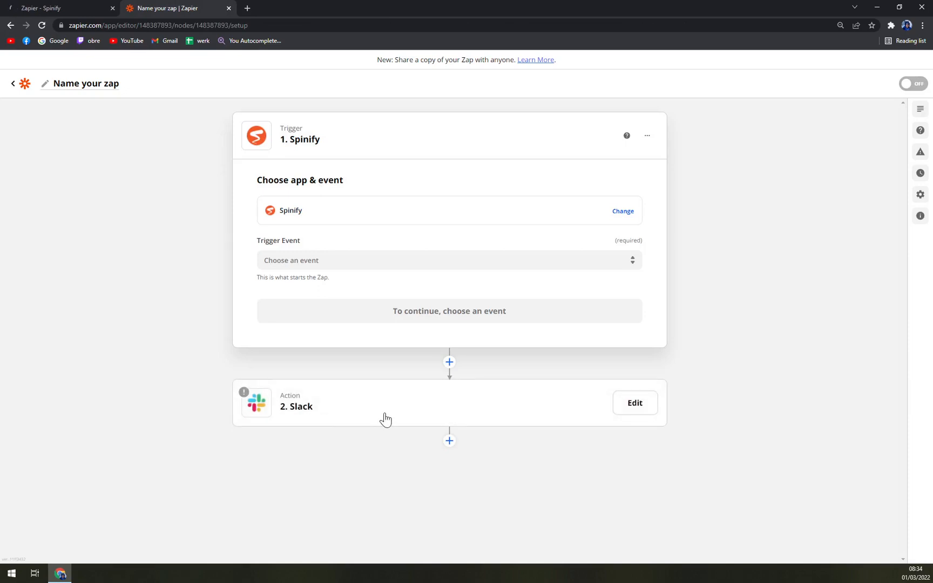
left_click(634, 402)
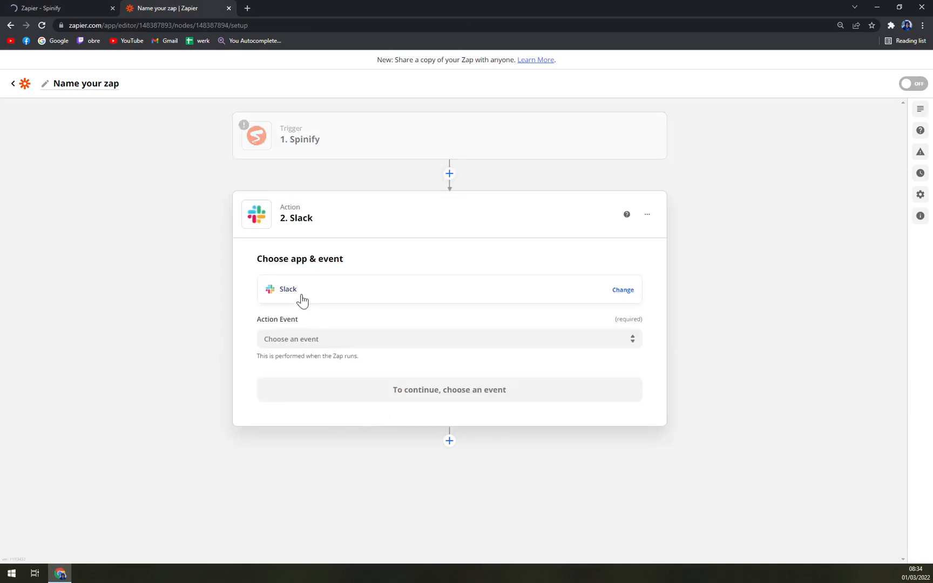
left_click(622, 290)
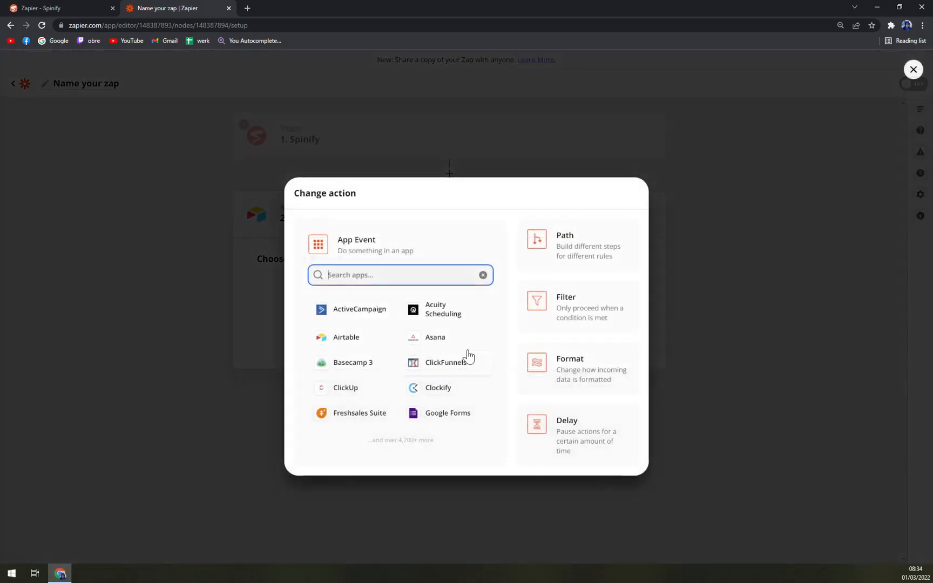
left_click(435, 337)
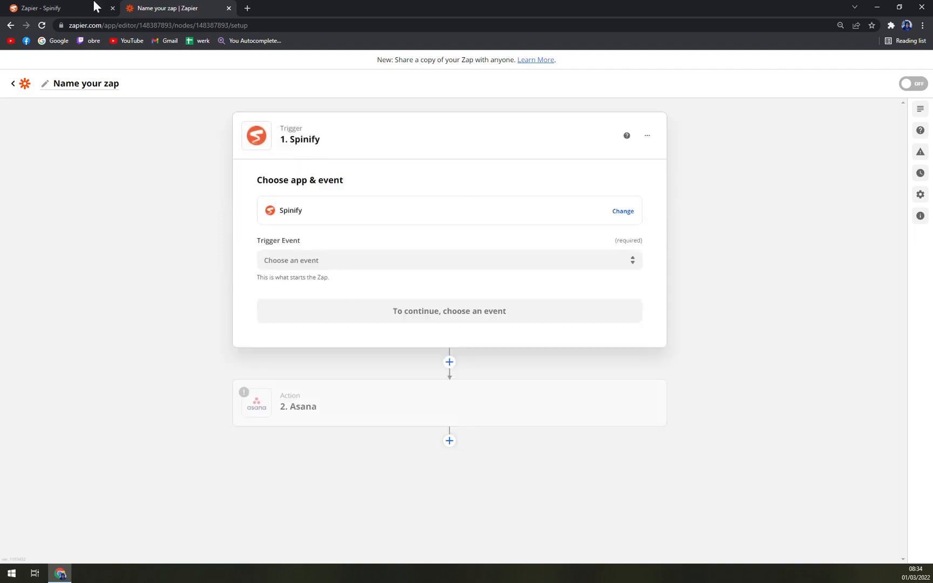
left_click(447, 260)
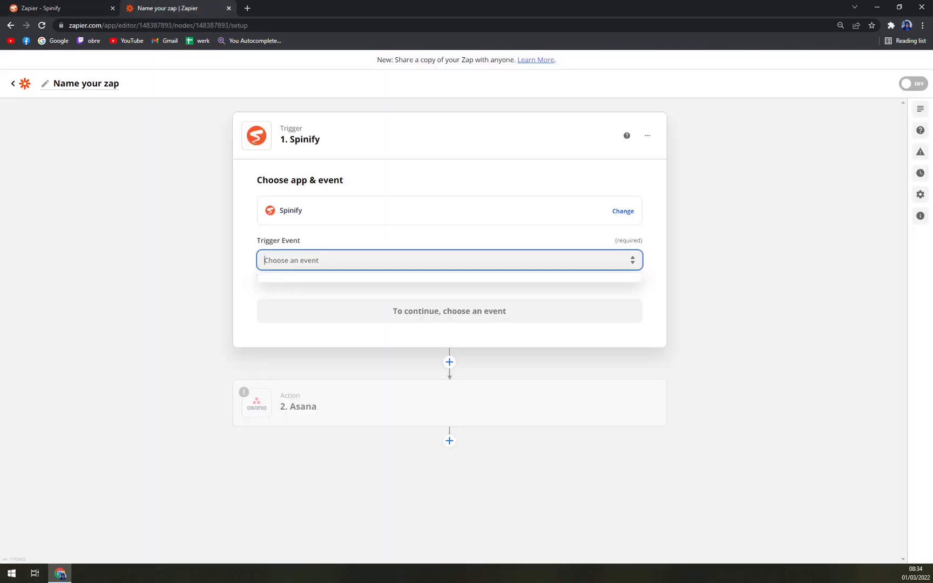
left_click(622, 211)
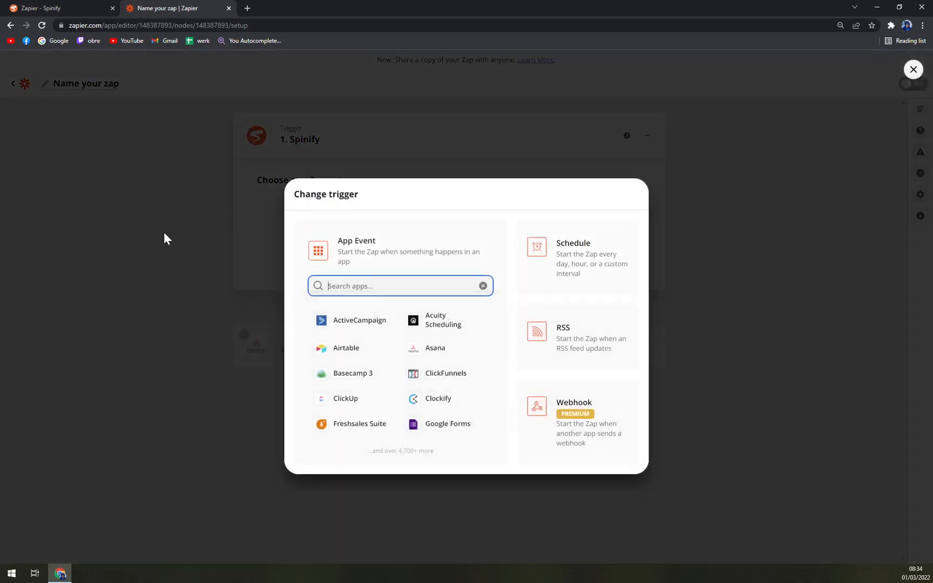
left_click(912, 69)
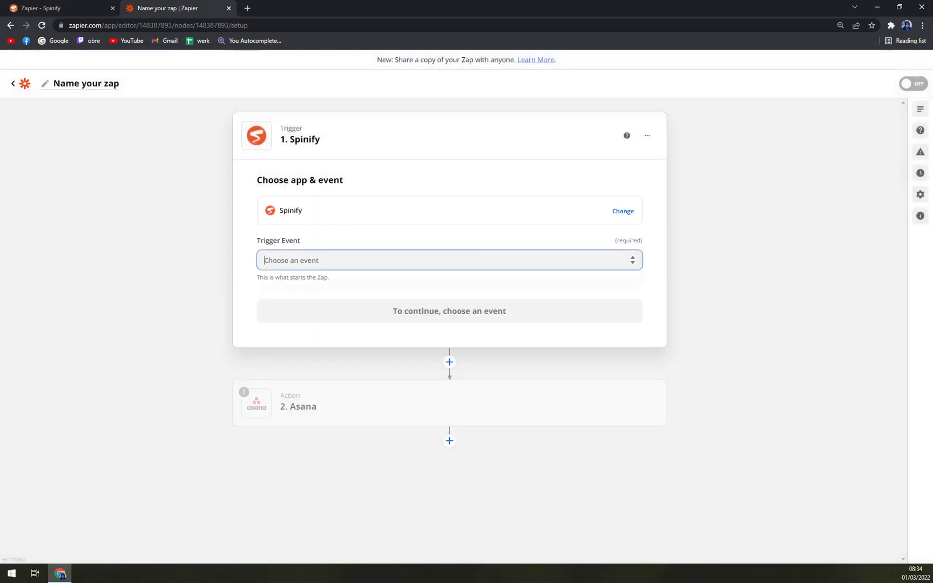
left_click(448, 260)
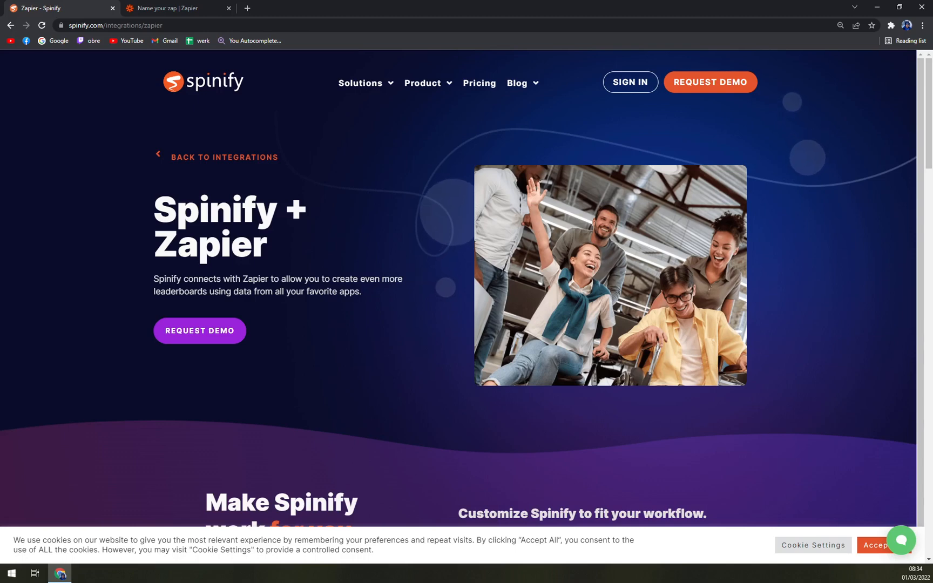
mouse_move(398, 156)
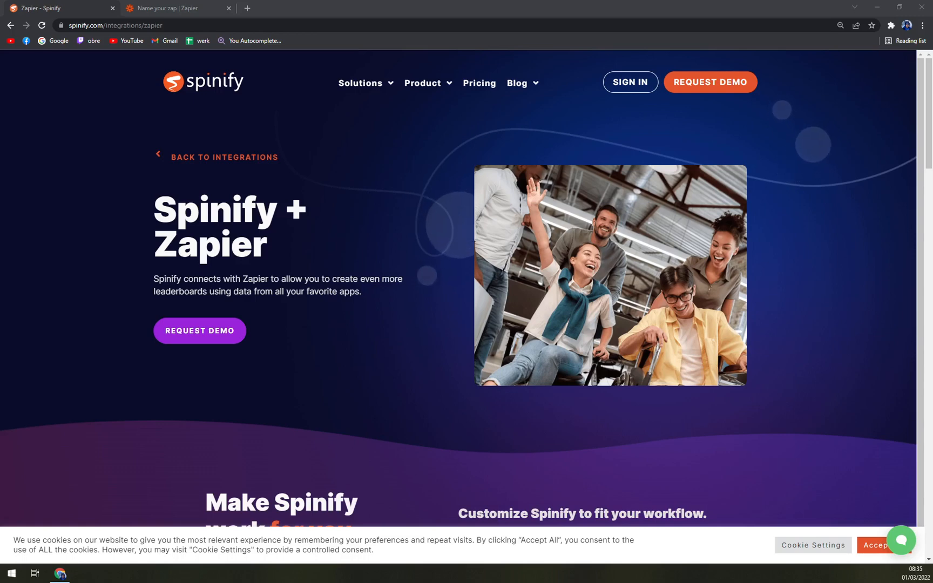
mouse_move(221, 95)
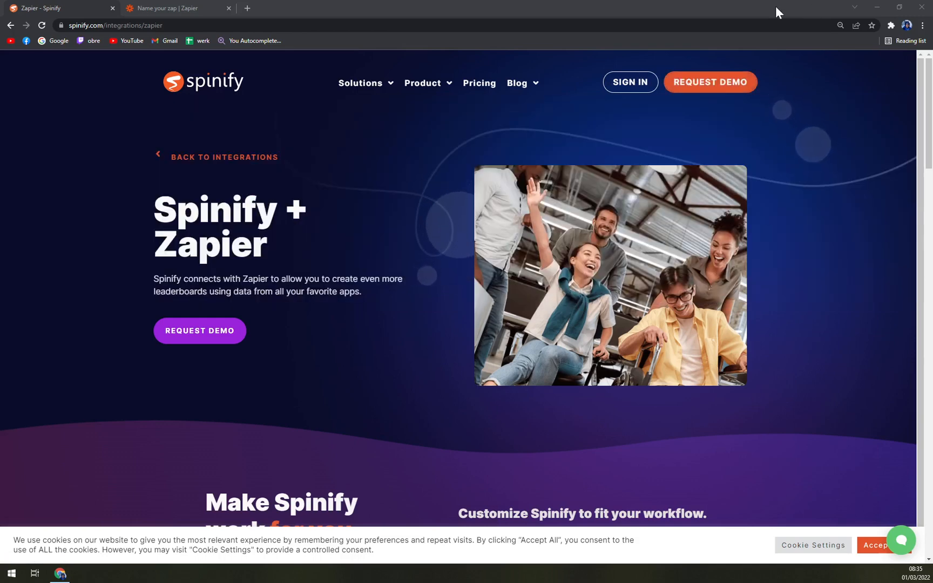
mouse_move(680, 22)
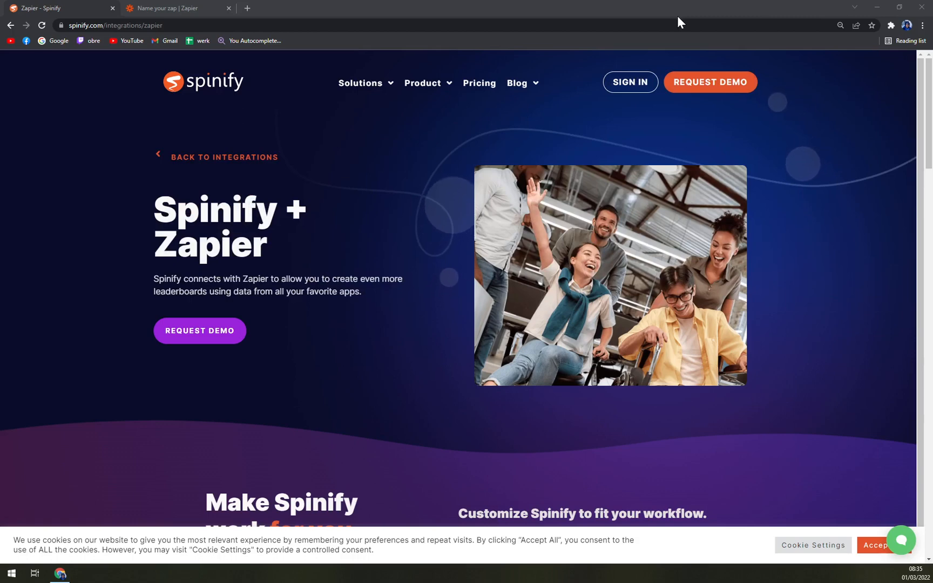